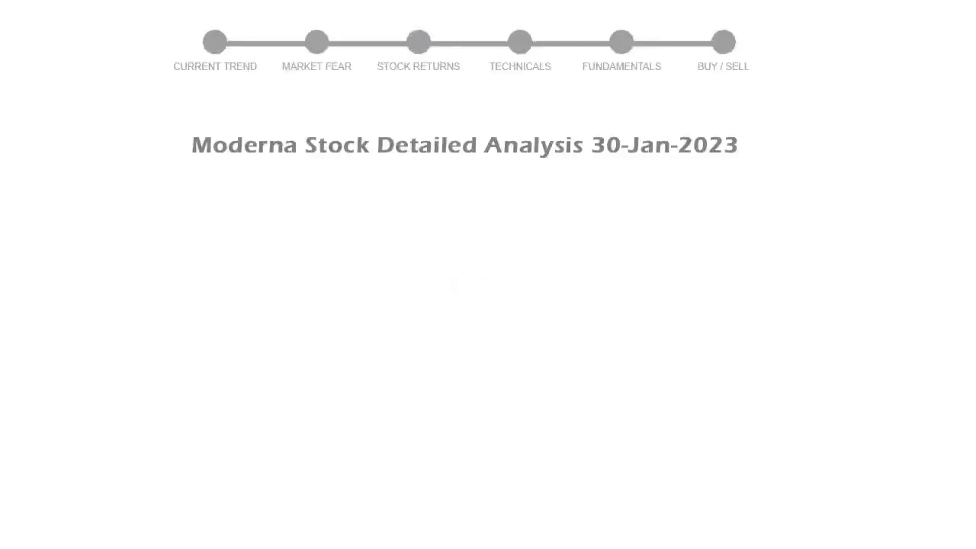
Advance the slideshow from the Moderna title slide to the Daily Trend slide marked NEUTRAL.
left_click(215, 43)
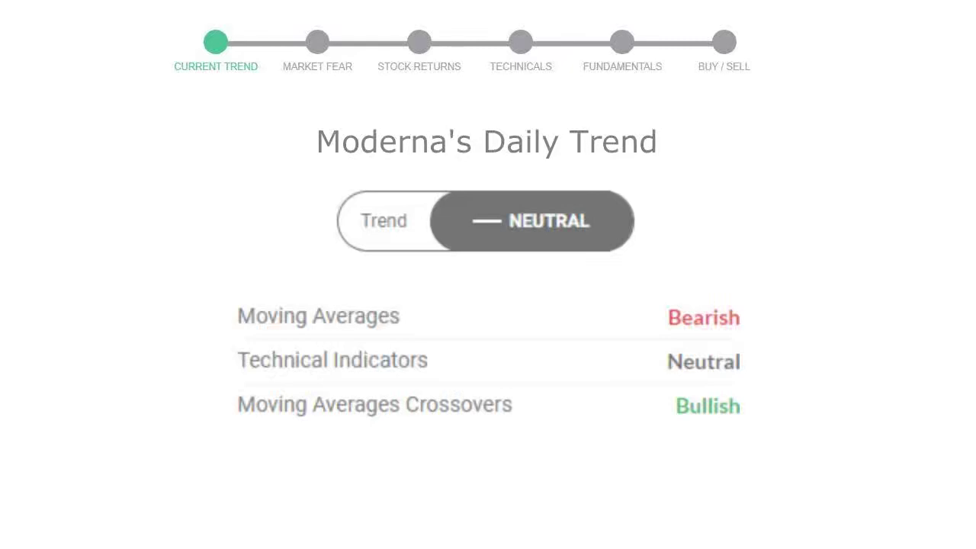
Advance past the Bullish weekly trend slide to the Market Fear gauge reading 67, Greed.
left_click(385, 221)
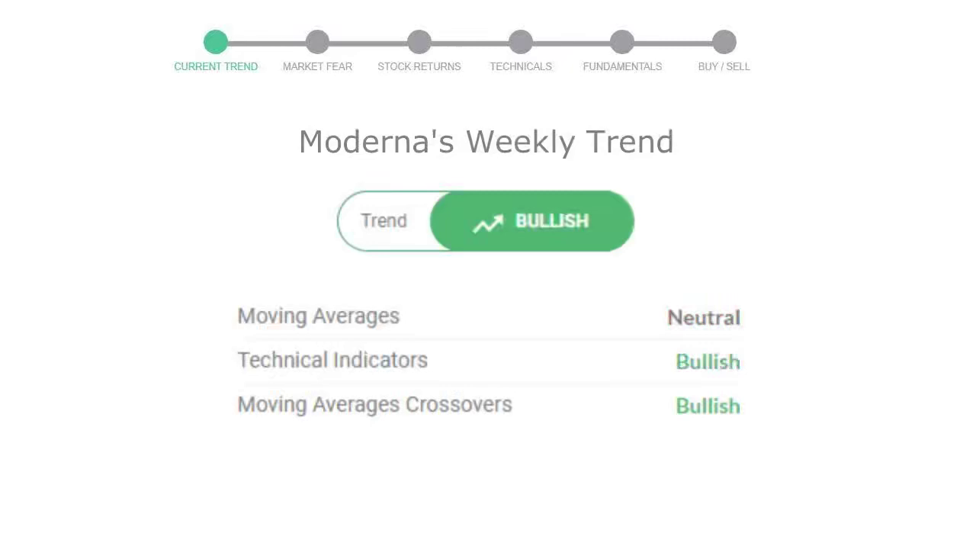
left_click(318, 43)
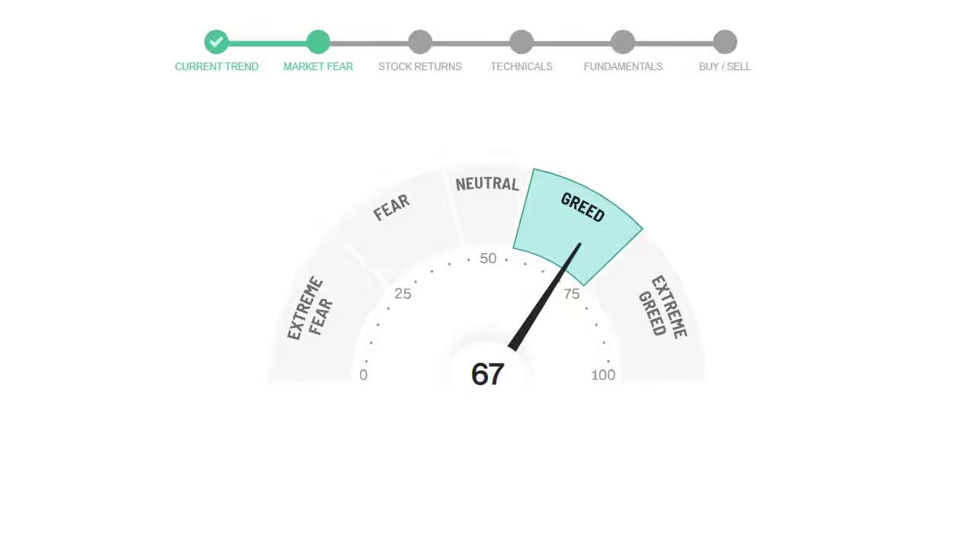
left_click(420, 43)
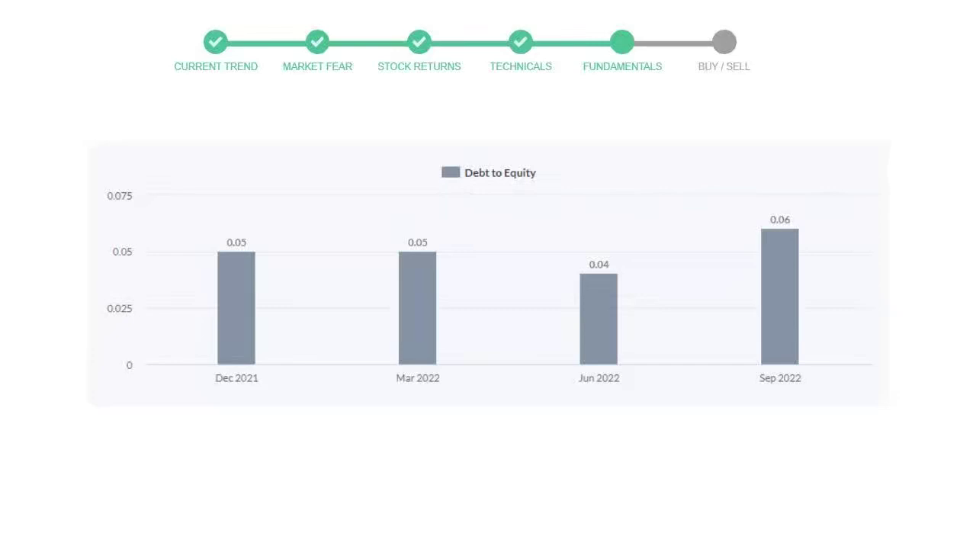
Advance through technicals and fundamentals to the Sell verdict: 12 sell, 10 neutral, 4 buy.
left_click(723, 43)
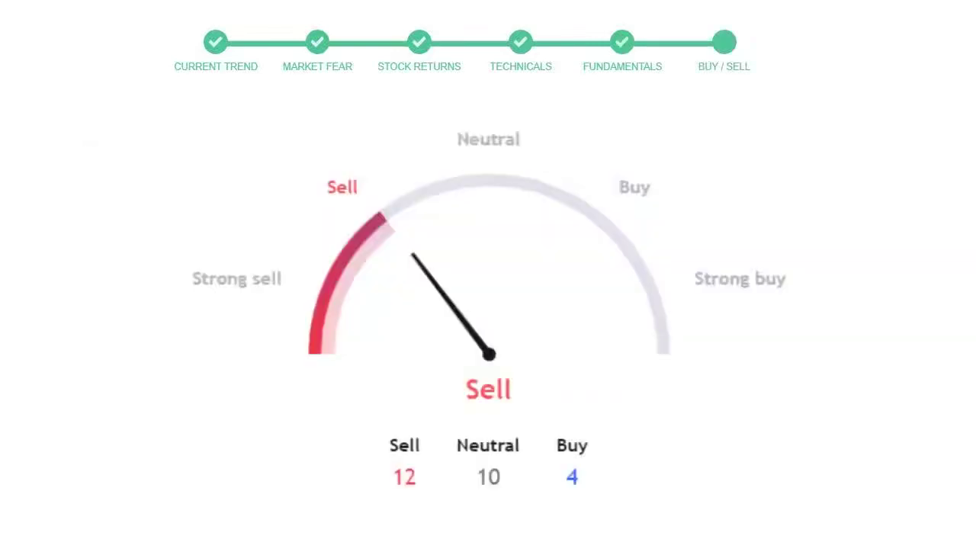